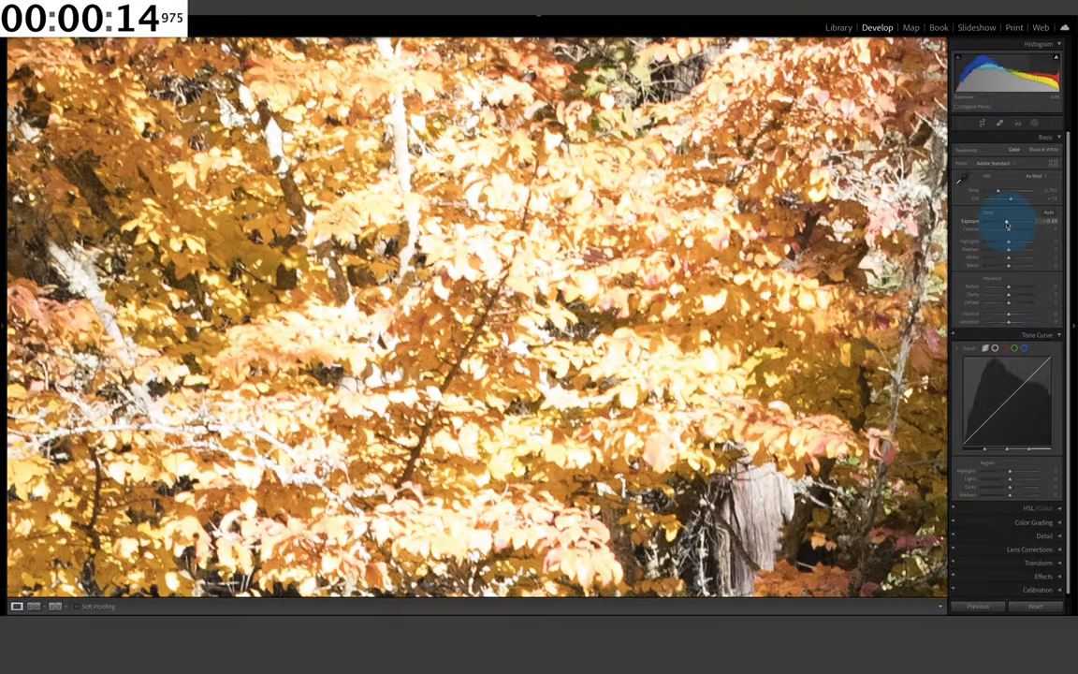
Step: Lower the Exposure slider on the overbright leaves photo to reduce highlight clipping
left_click_drag(1008, 223, 999, 223)
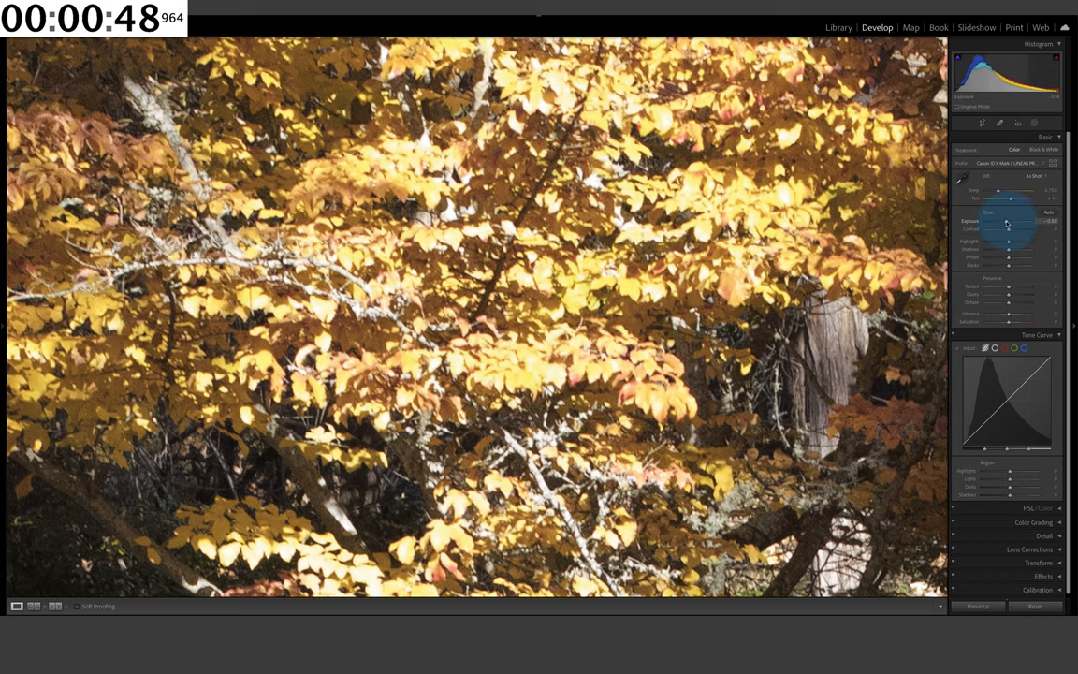
Step: Reduce Exposure further so the yellow leaves keep detail against the darker branches
left_click_drag(1009, 224, 1000, 224)
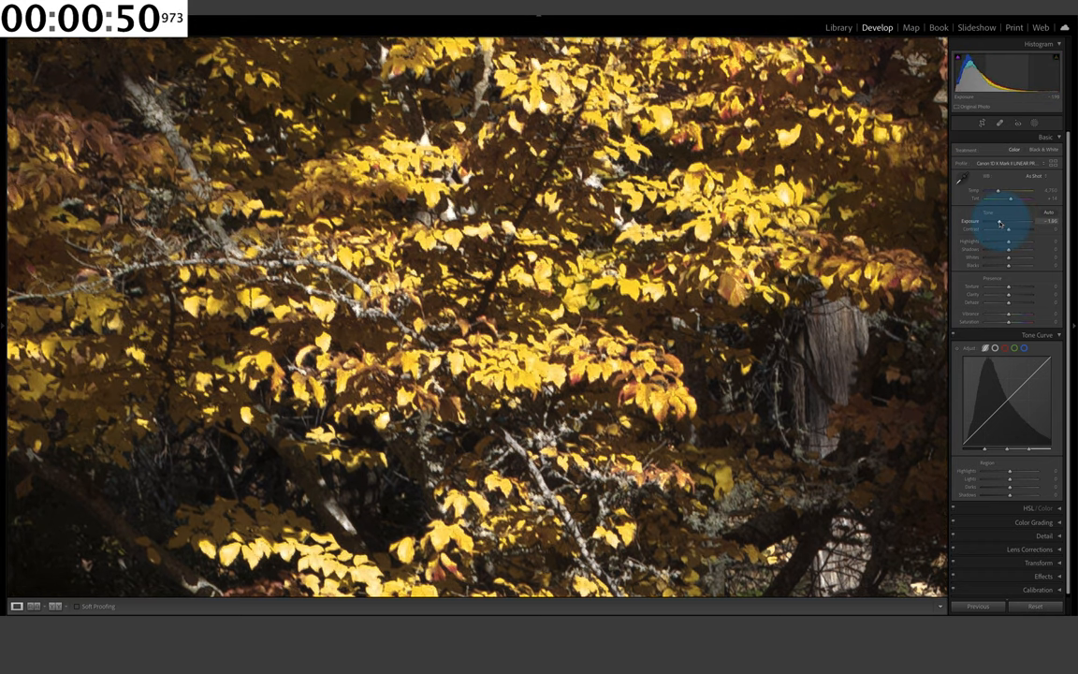